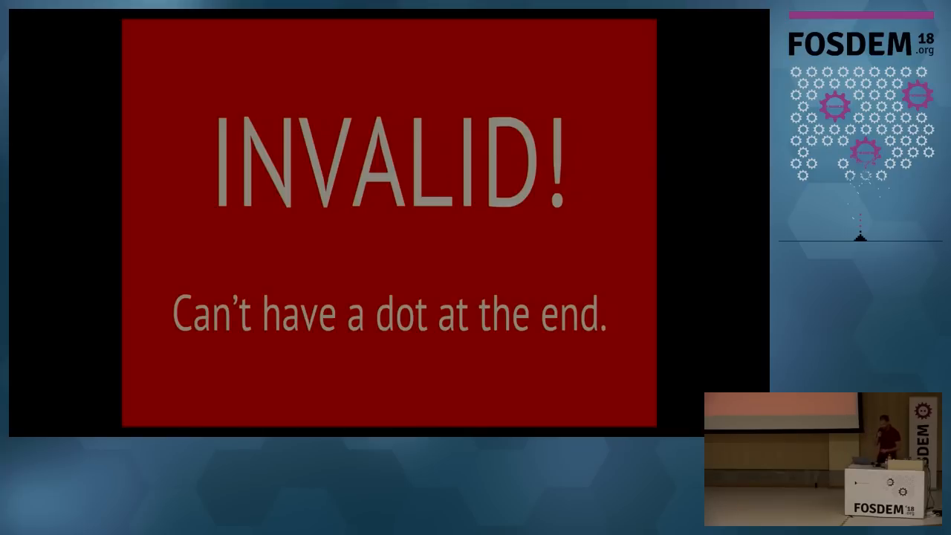
{"action": "key", "text": "Right"}
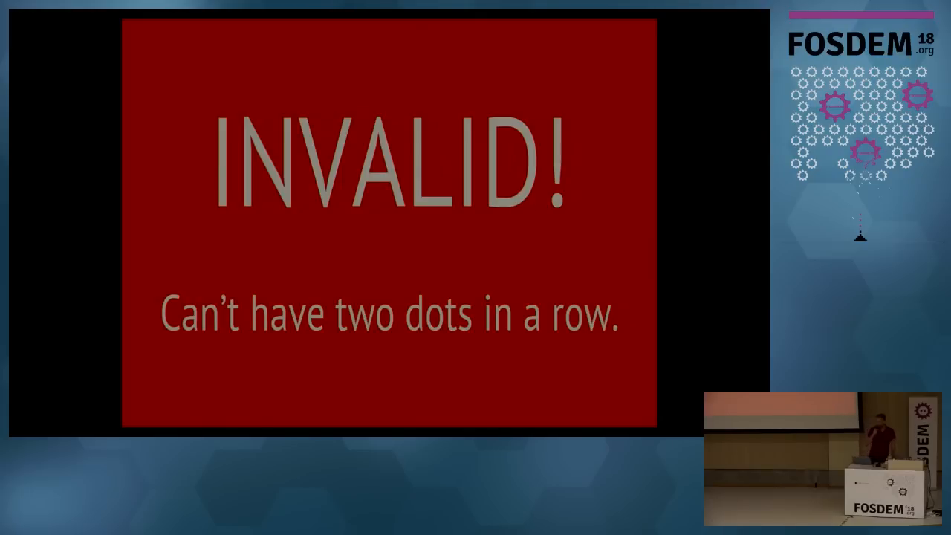
{"action": "key", "text": "right"}
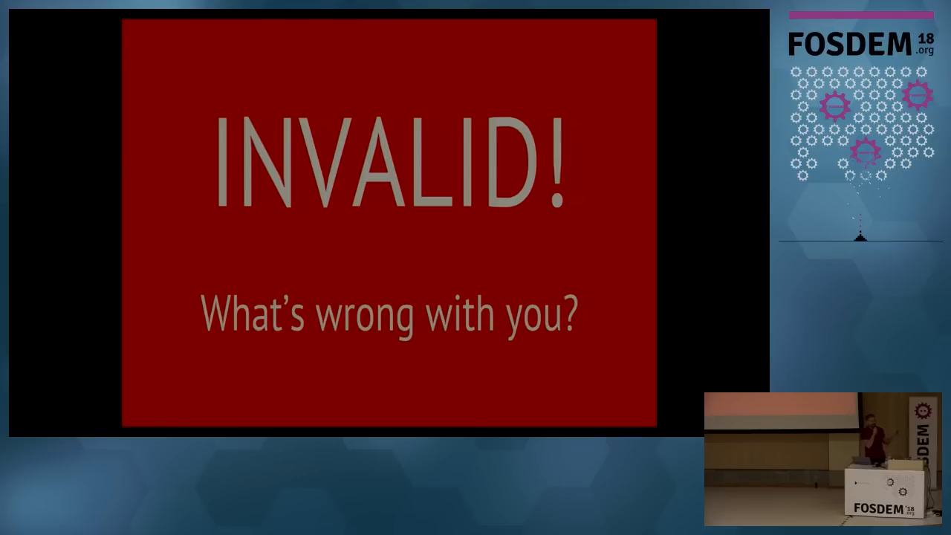